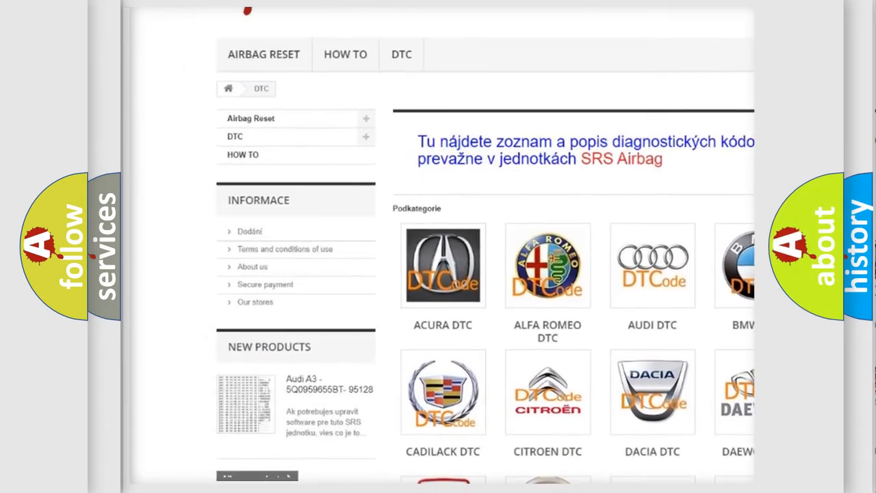
{"action": "scroll", "scroll_direction": "down", "scroll_amount": 3}
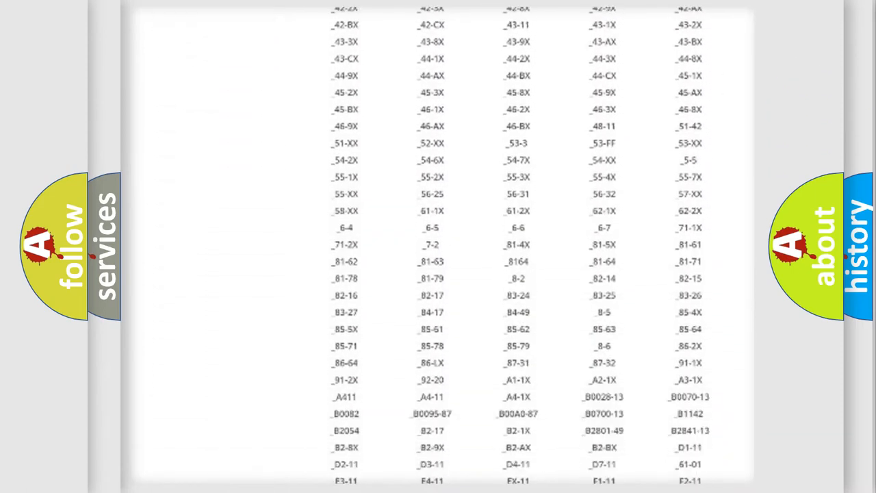
{"action": "scroll", "scroll_direction": "down", "scroll_amount": 3}
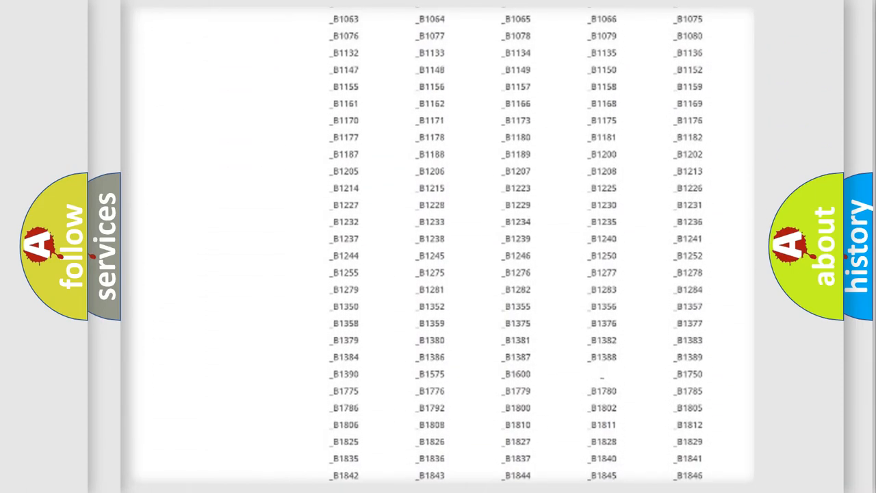